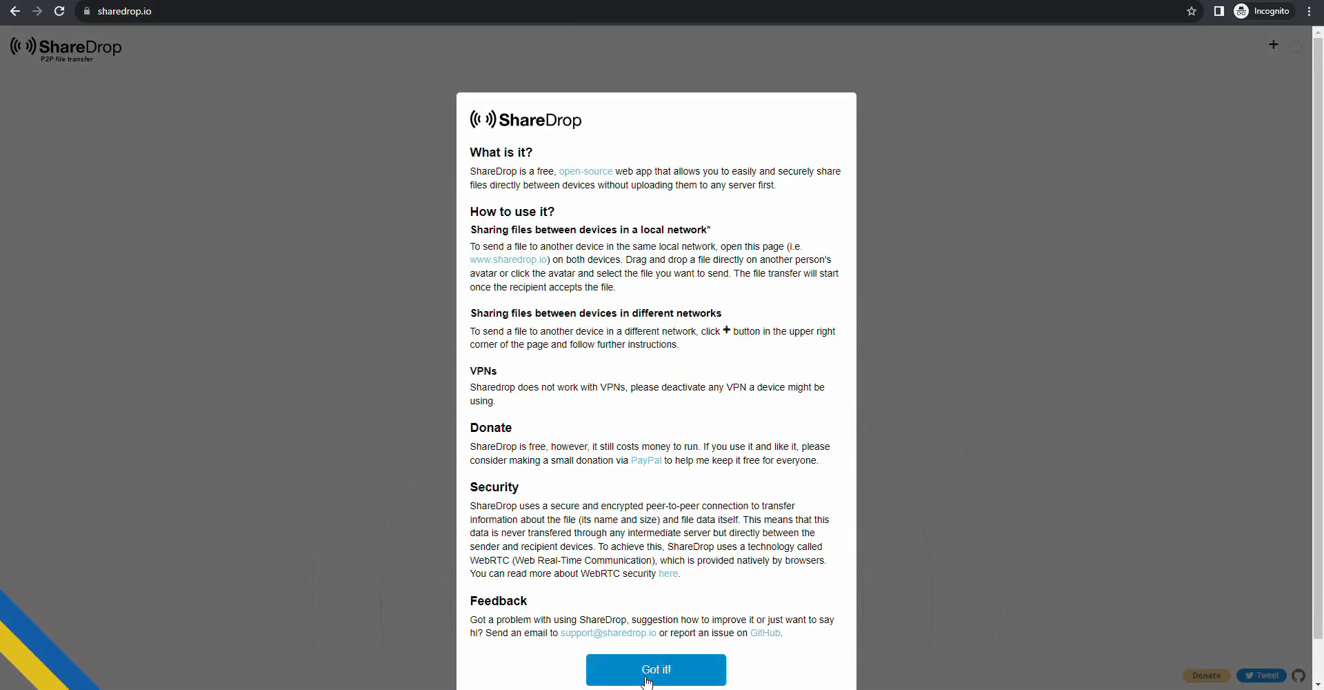
- Dismiss the ShareDrop welcome dialog so this PC shows as Modest Koala
click(655, 669)
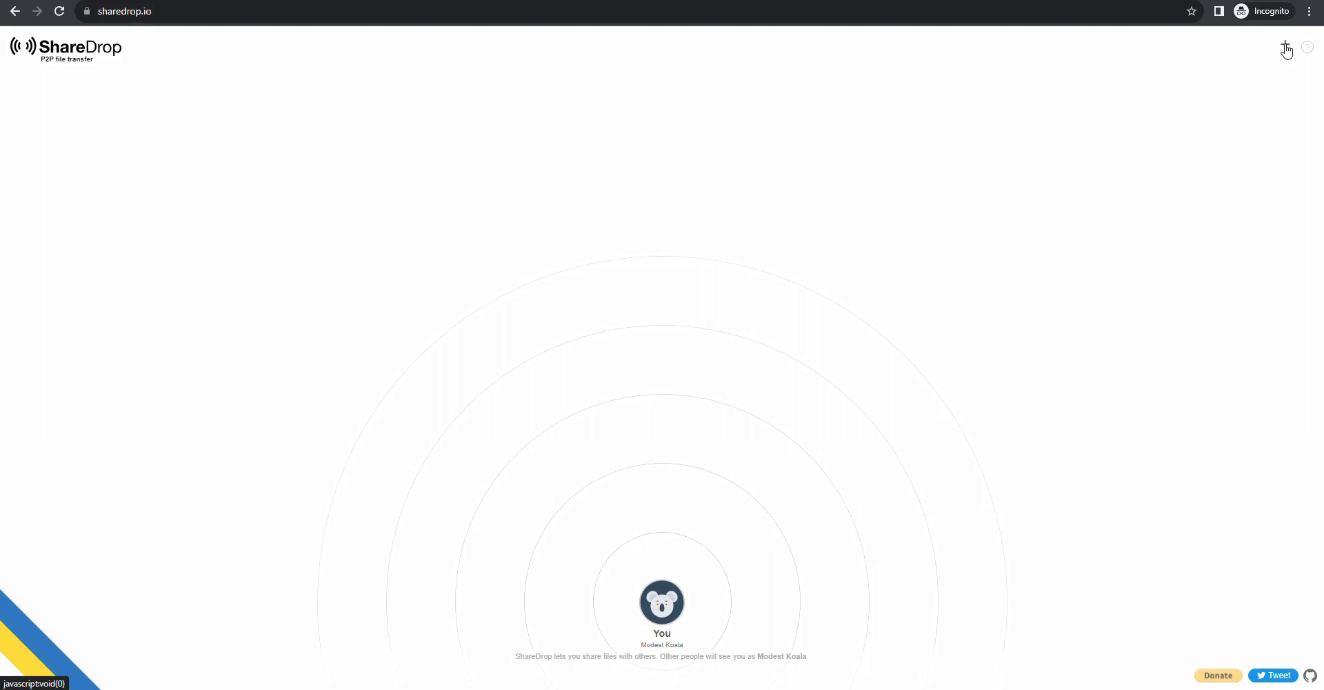
- Create a ShareDrop room and scan its QR code with the phone
click(1284, 47)
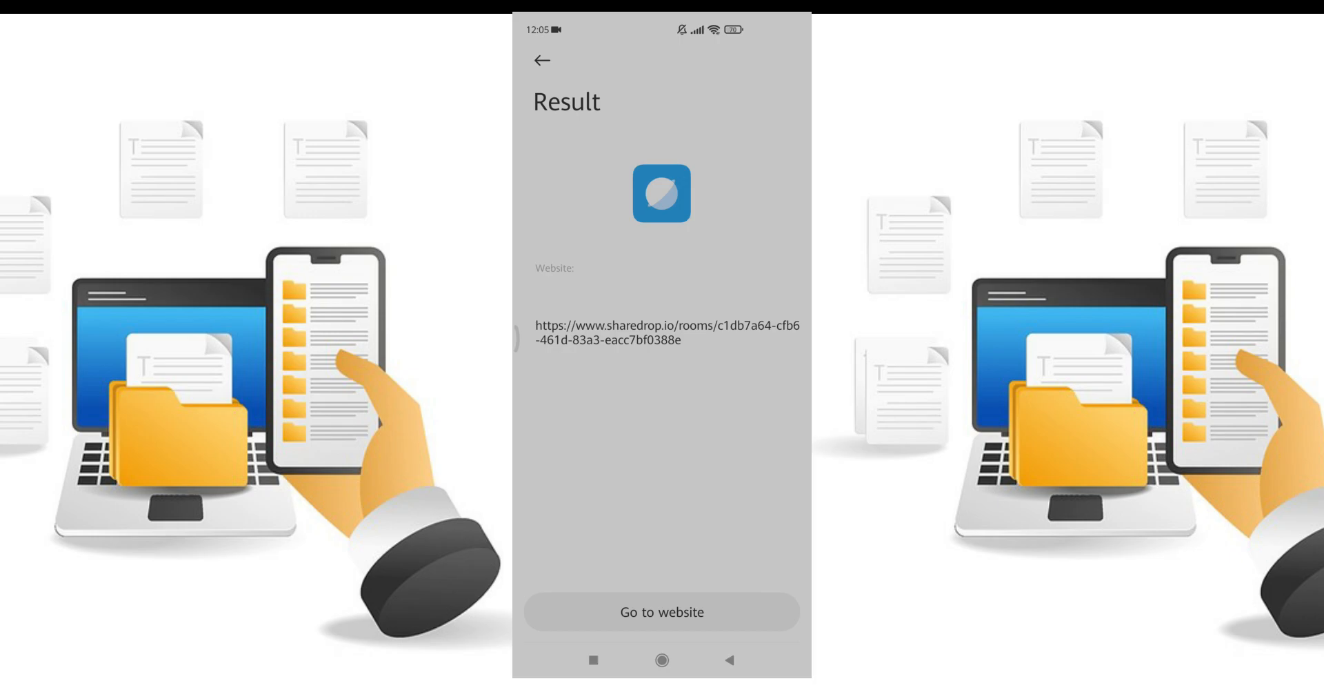
- Join the room link on the phone as Neat Sheep and start choosing a file for Modest Koala
click(661, 611)
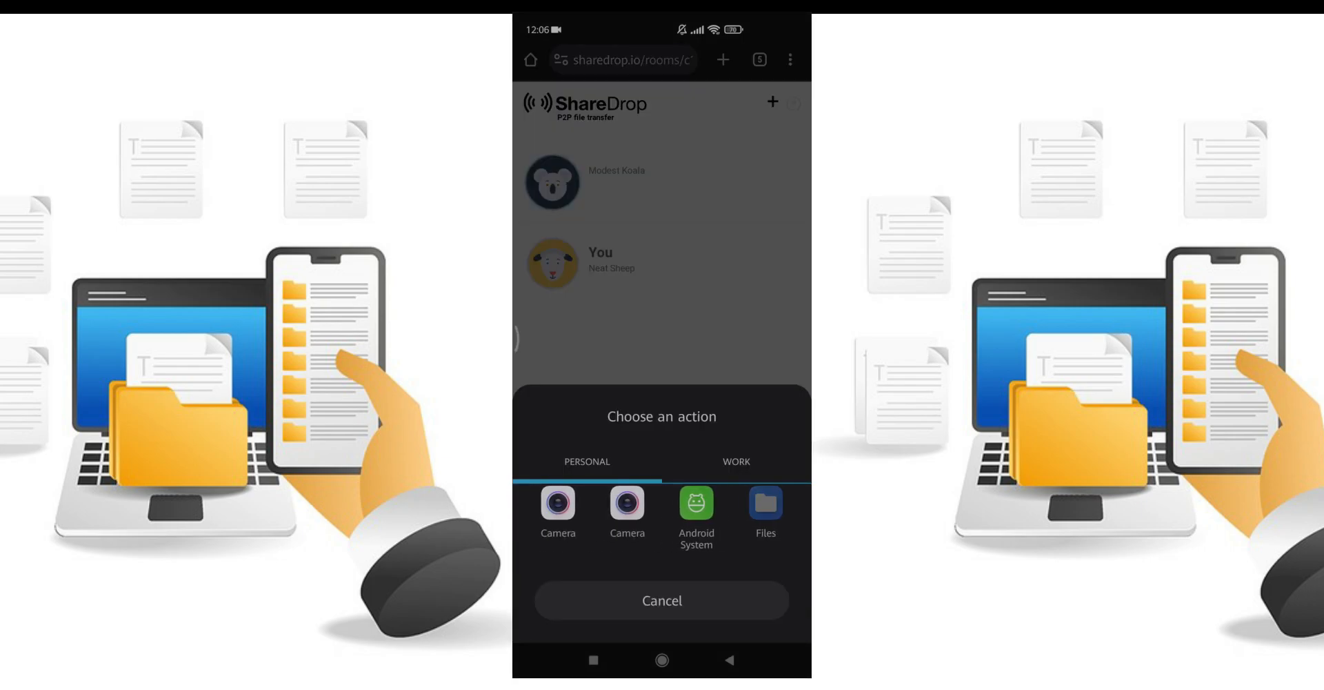
- Send 'images (25).jpeg' from the phone so Modest Koala receives the offer
click(764, 502)
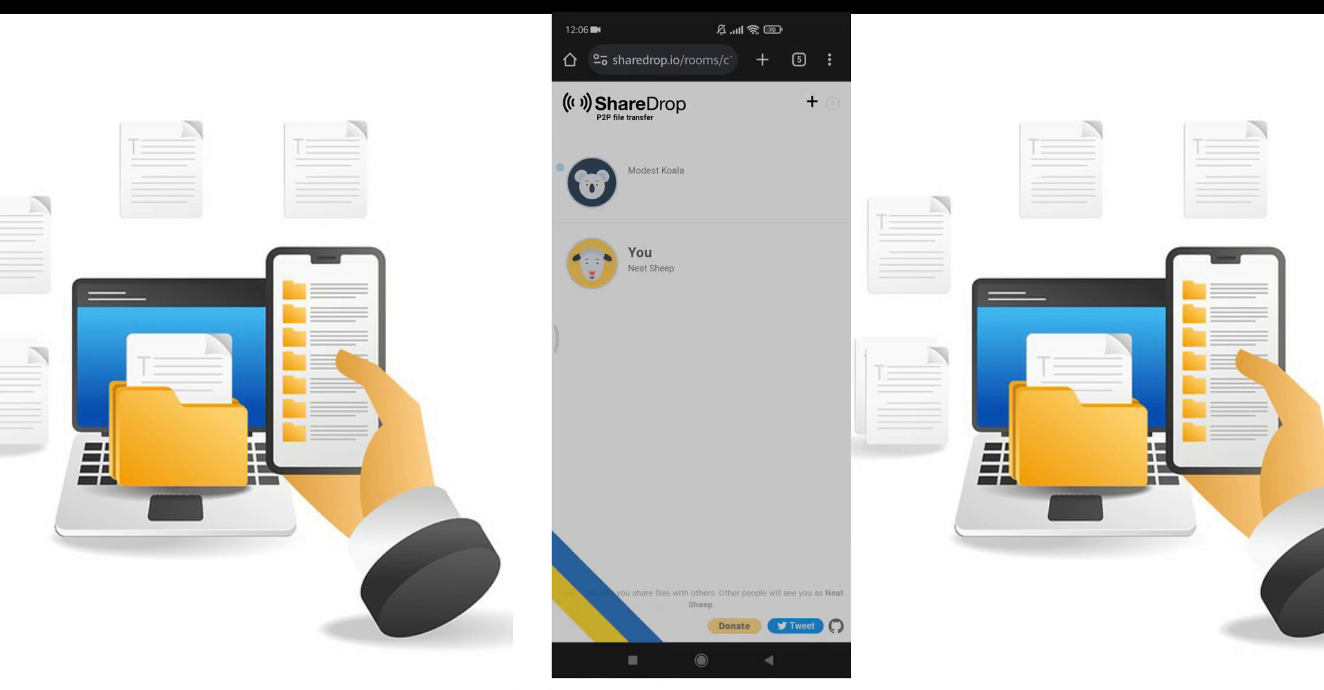
click(596, 177)
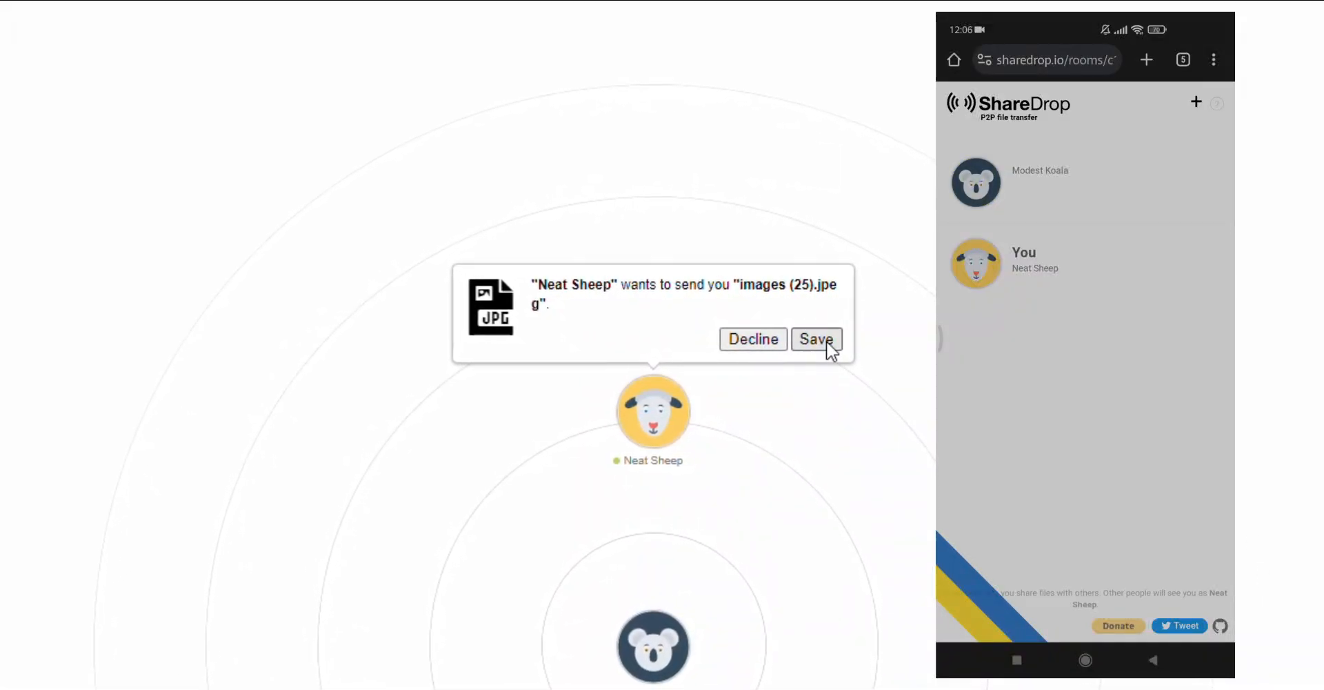
- Accept 'images (25).jpeg' on the PC and save it into Downloads
click(814, 337)
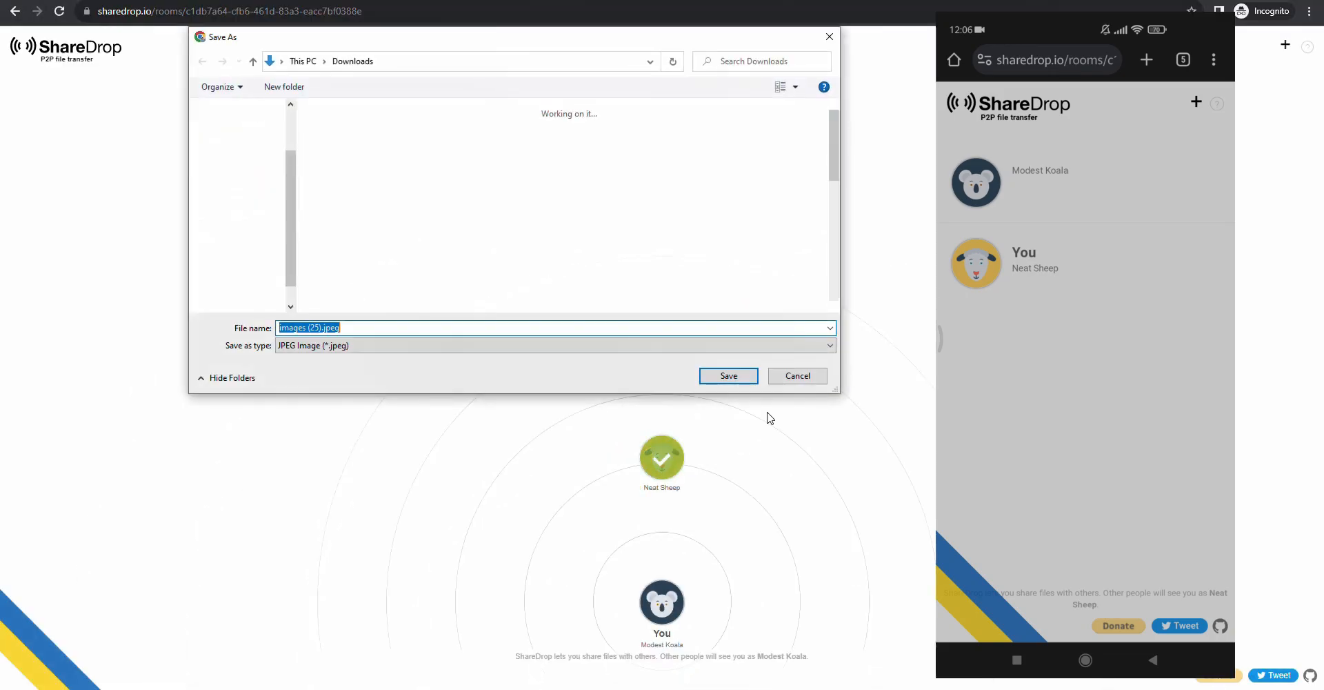
click(727, 375)
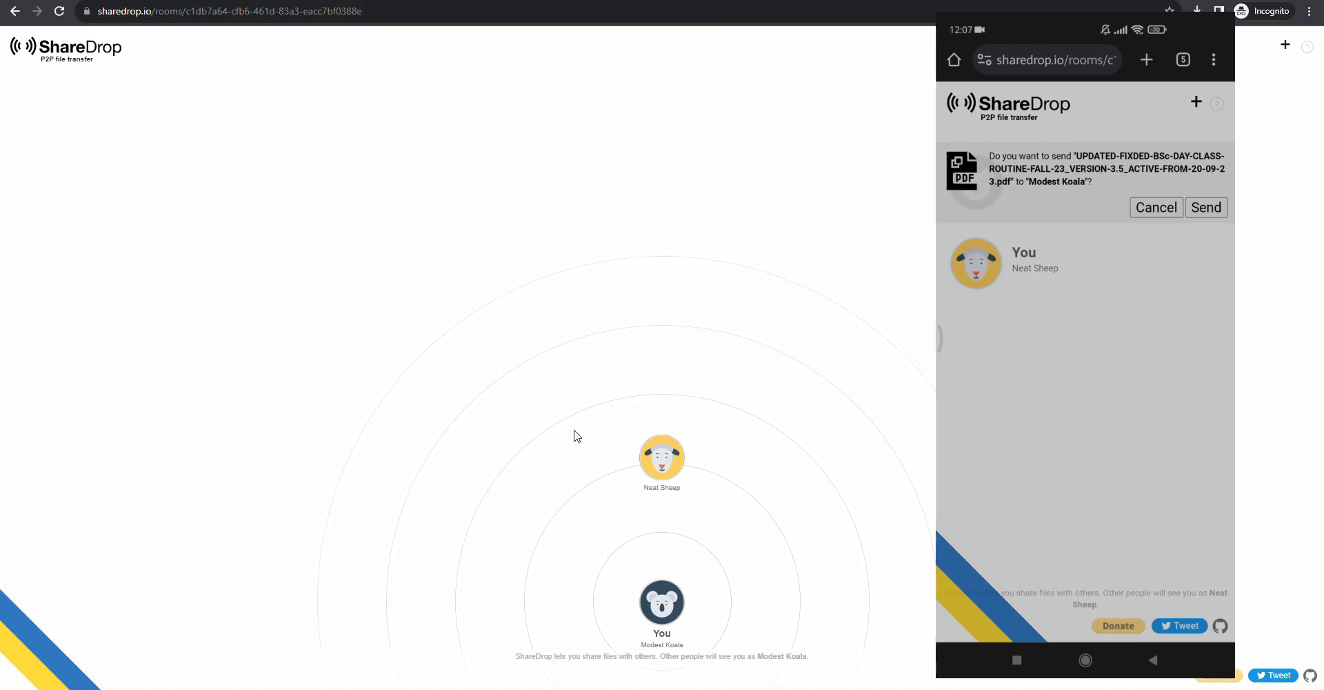
- Send the class-routine PDF from the phone and accept it on the PC
click(1206, 207)
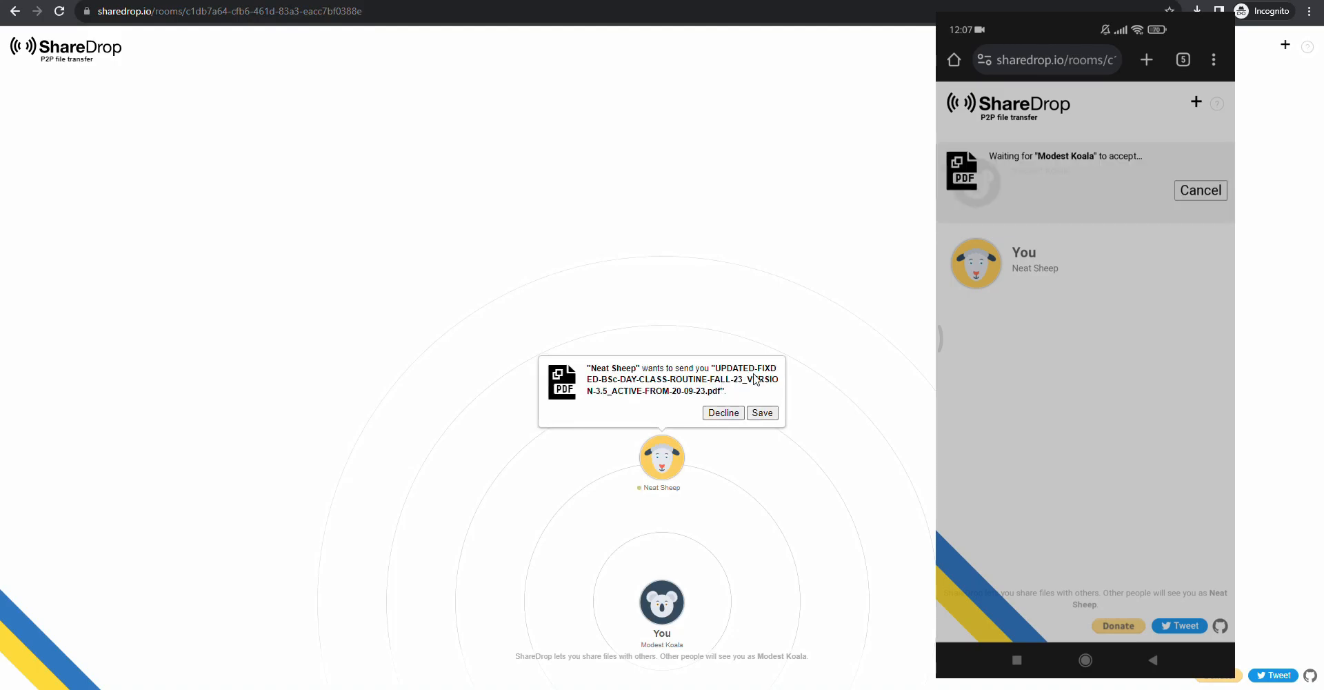
click(760, 413)
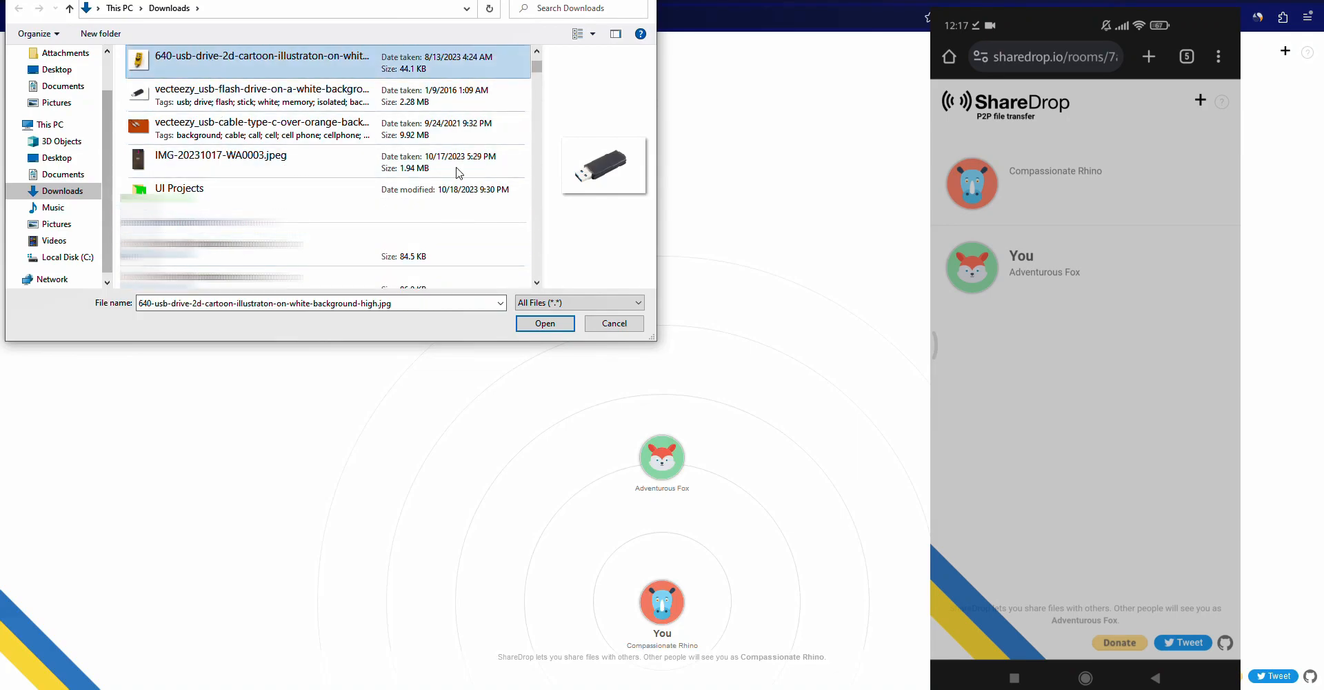
- Send the USB-drive cartoon image from the PC to Adventurous Fox
click(544, 323)
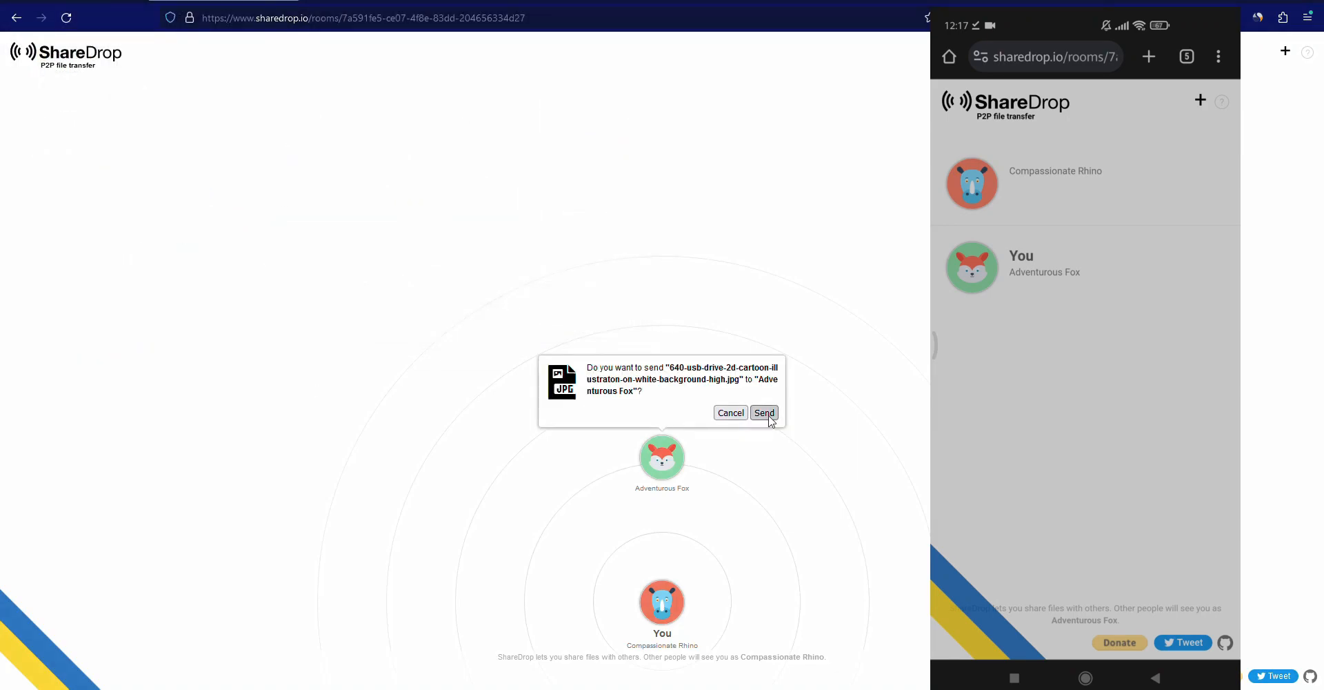
click(763, 412)
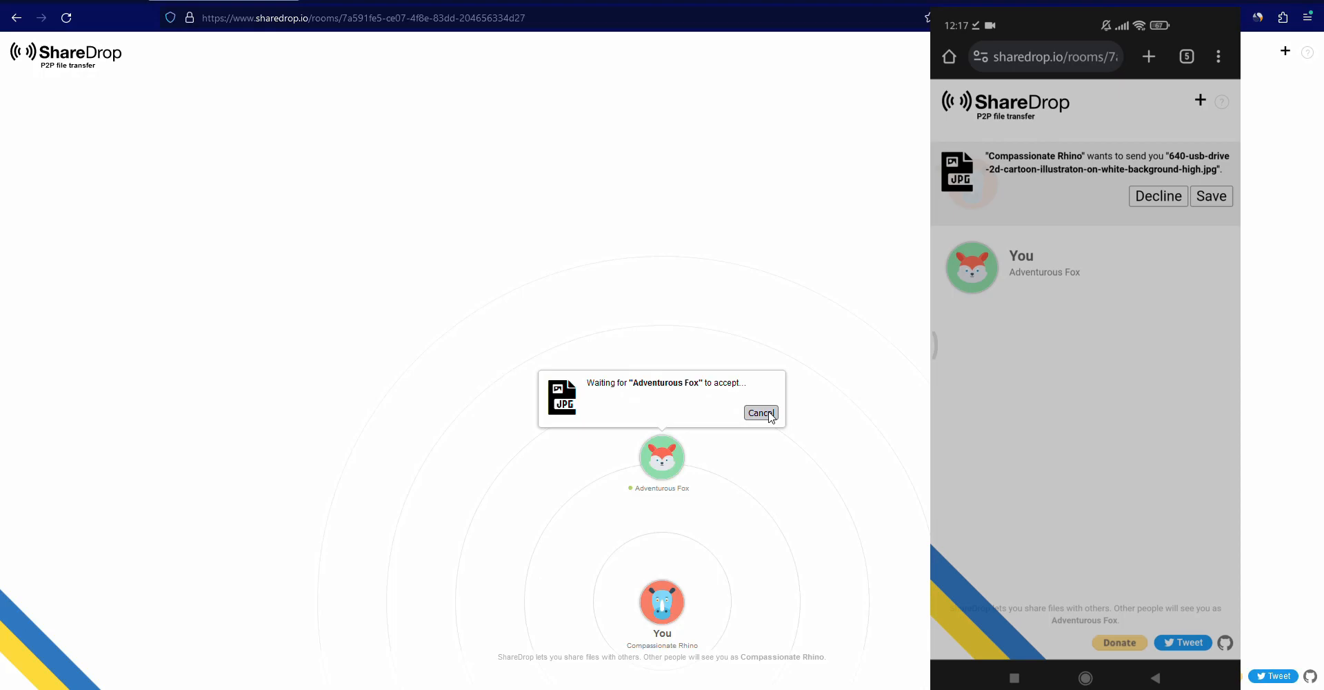